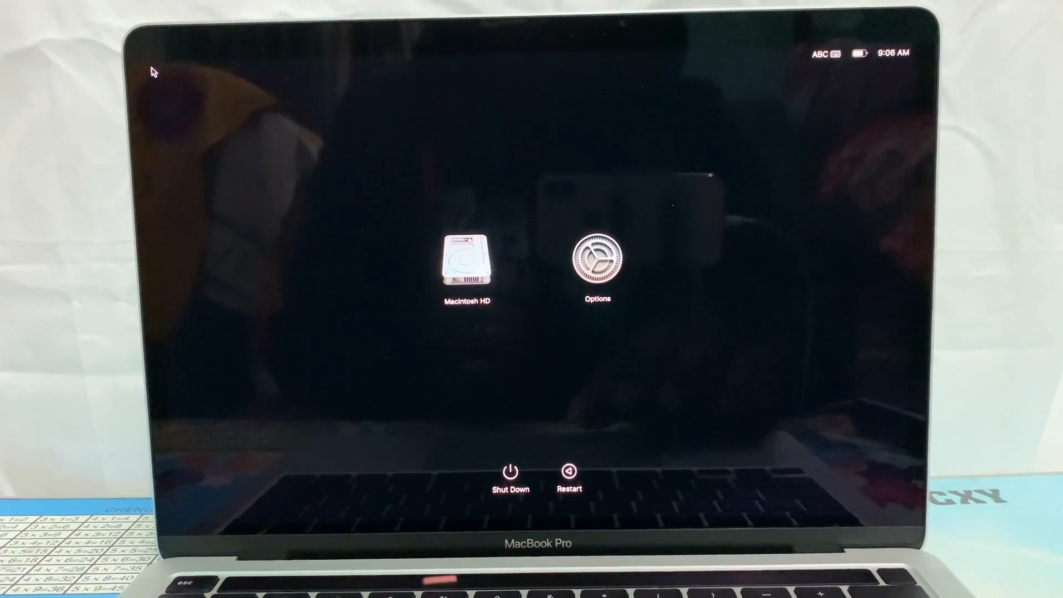
Step: Choose Options at startup to enter macOS Recovery and reach Activation Lock
left_click(596, 264)
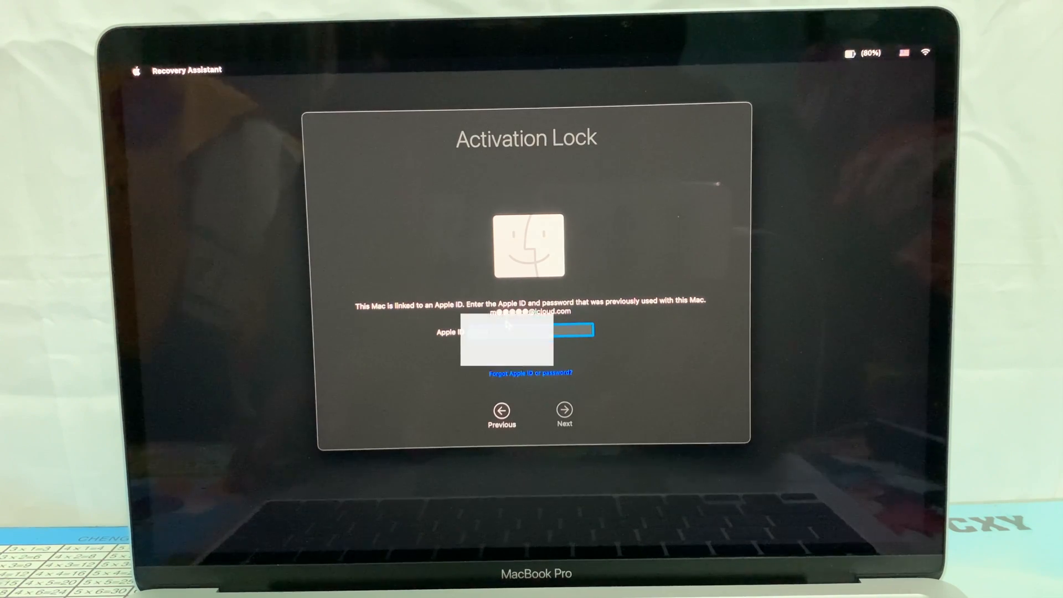
Step: Submit the Apple ID credentials and exit to the Recovery Utilities list
left_click(564, 410)
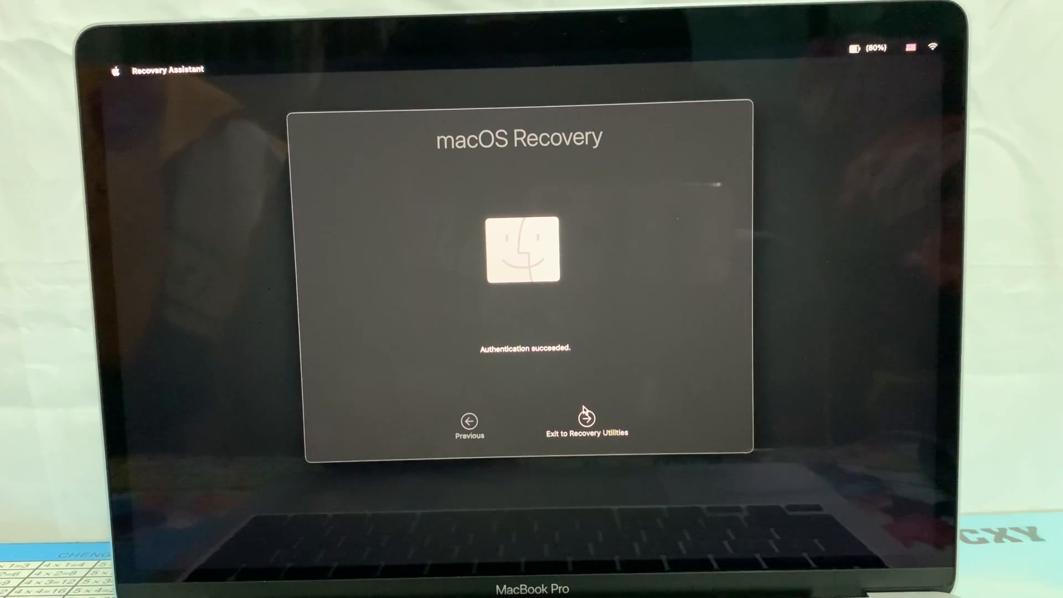
left_click(586, 413)
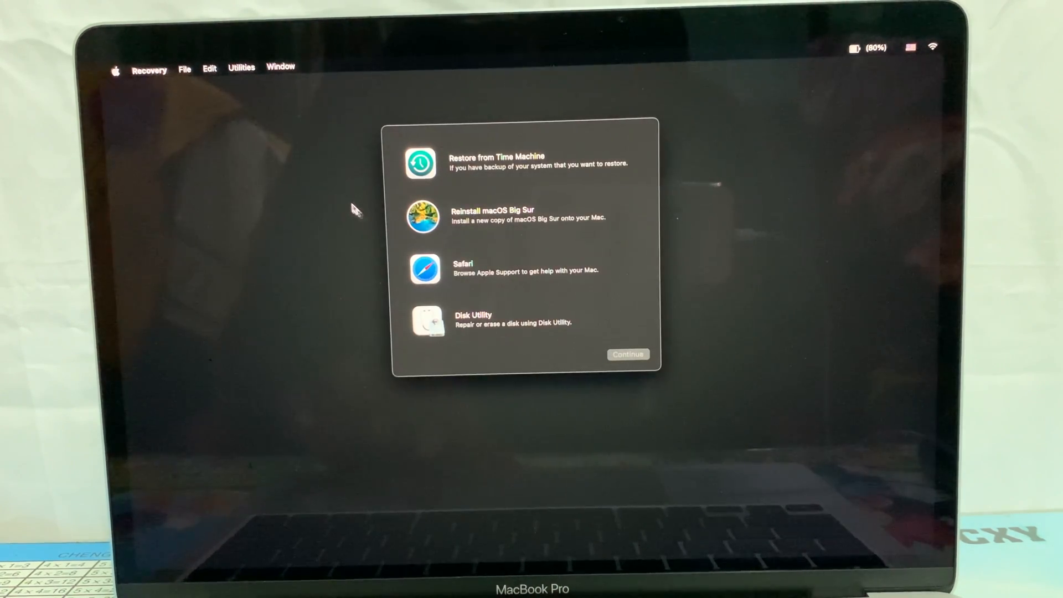
Step: Launch Terminal from the Utilities menu
left_click(241, 67)
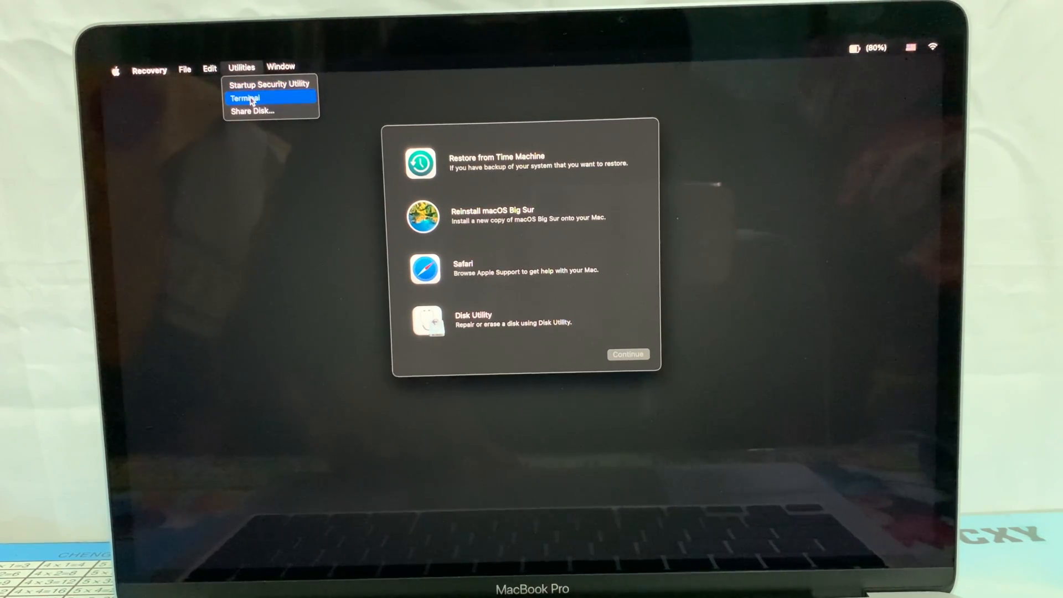
left_click(247, 98)
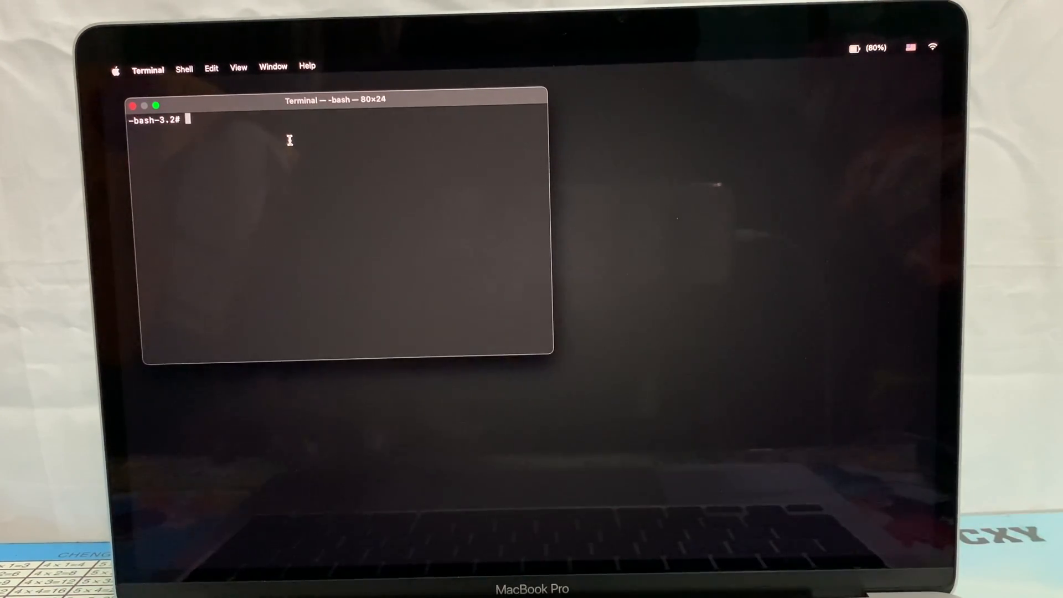
Step: Run the resetpassword command in Terminal
type("resetpassword")
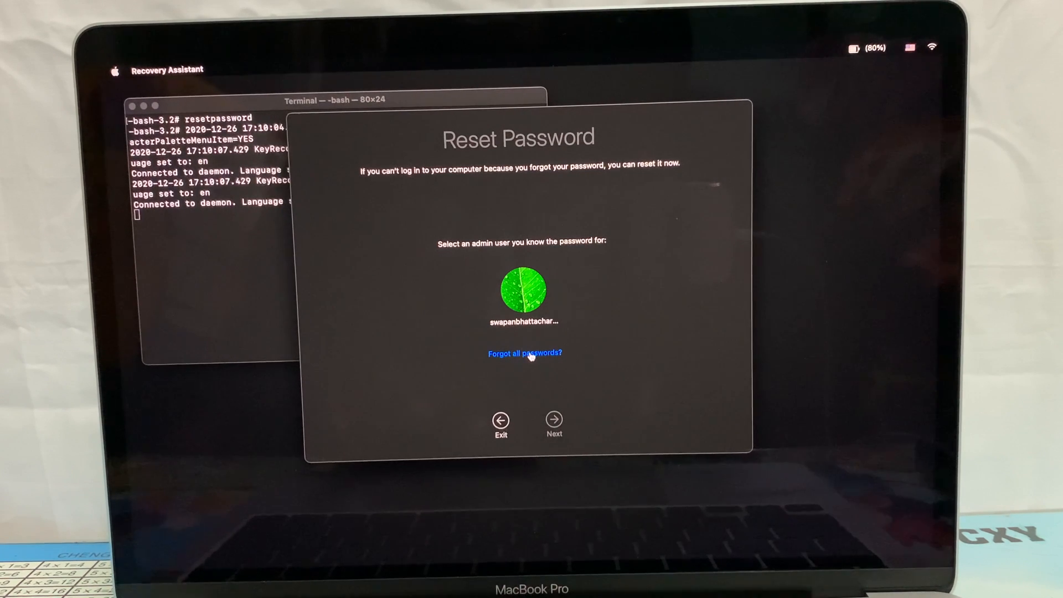
Step: Select 'Forgot all passwords?' and then 'Deactivate Mac…'
left_click(525, 353)
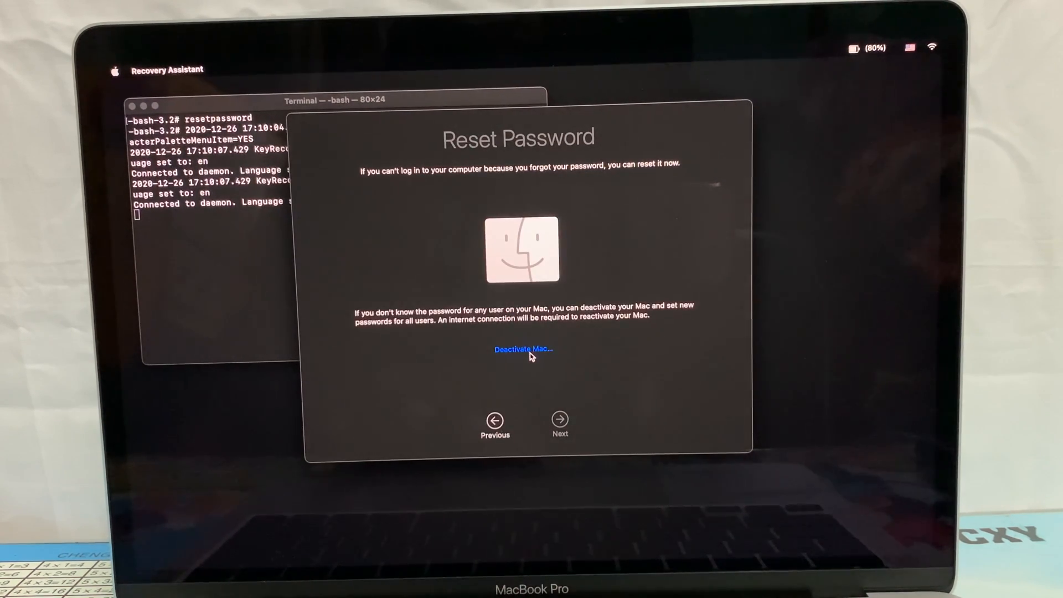
mouse_move(511, 290)
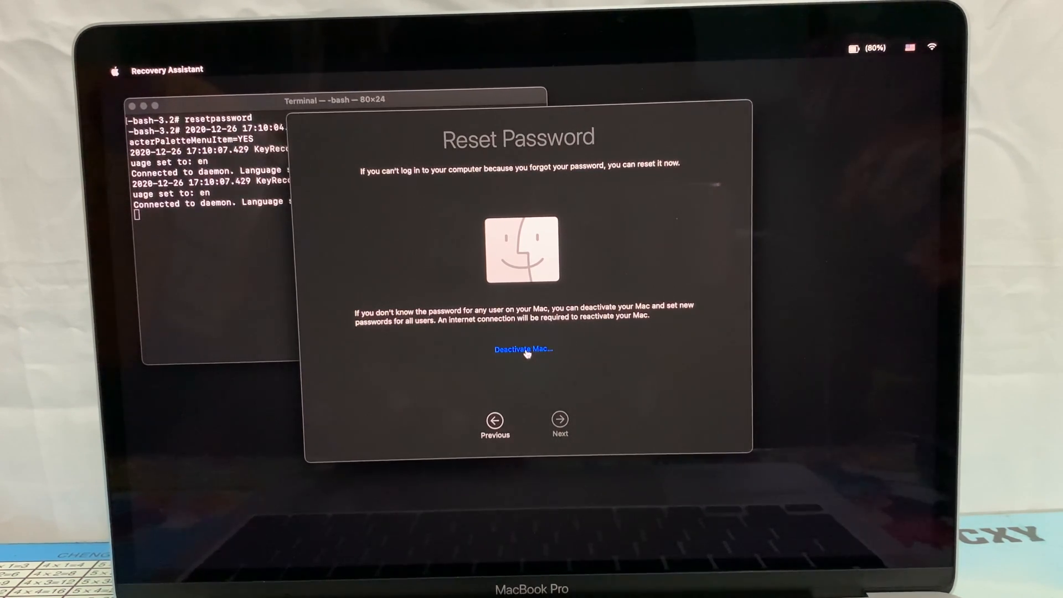
mouse_move(533, 360)
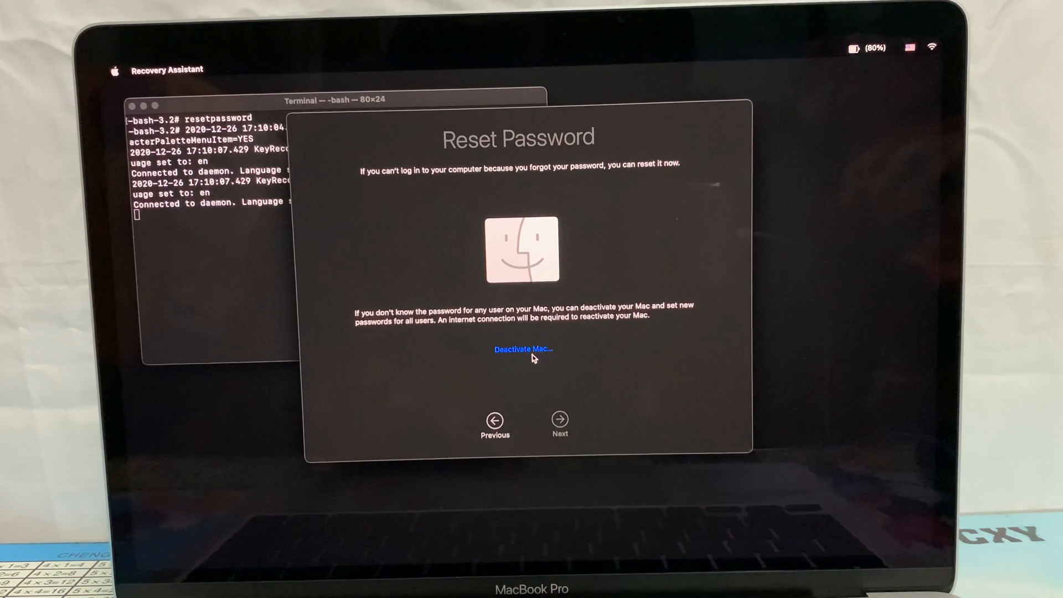
left_click(524, 349)
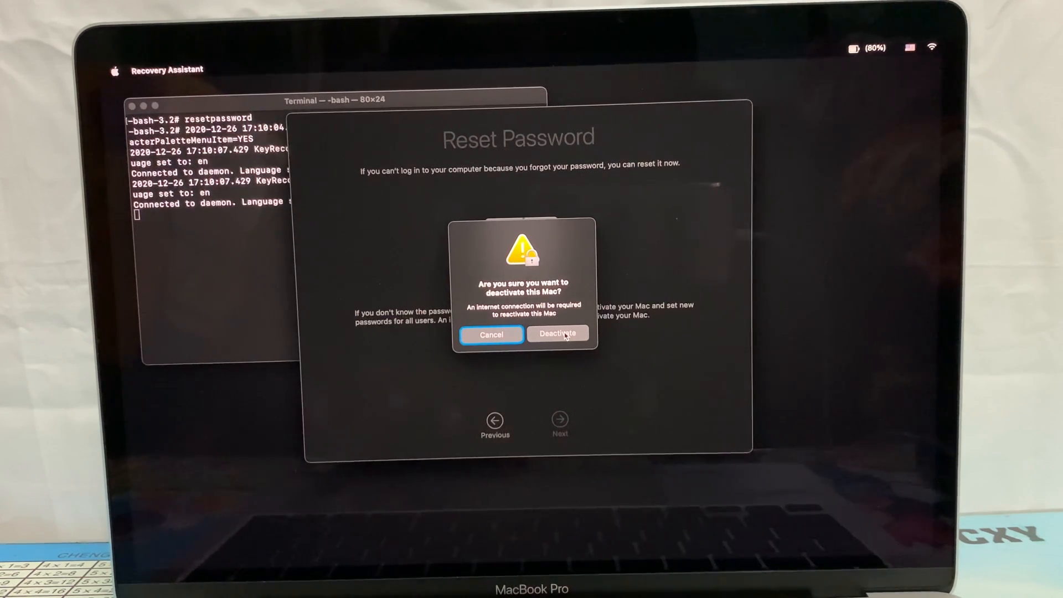
Step: Confirm Deactivate in the alert to deactivate this Mac
left_click(558, 334)
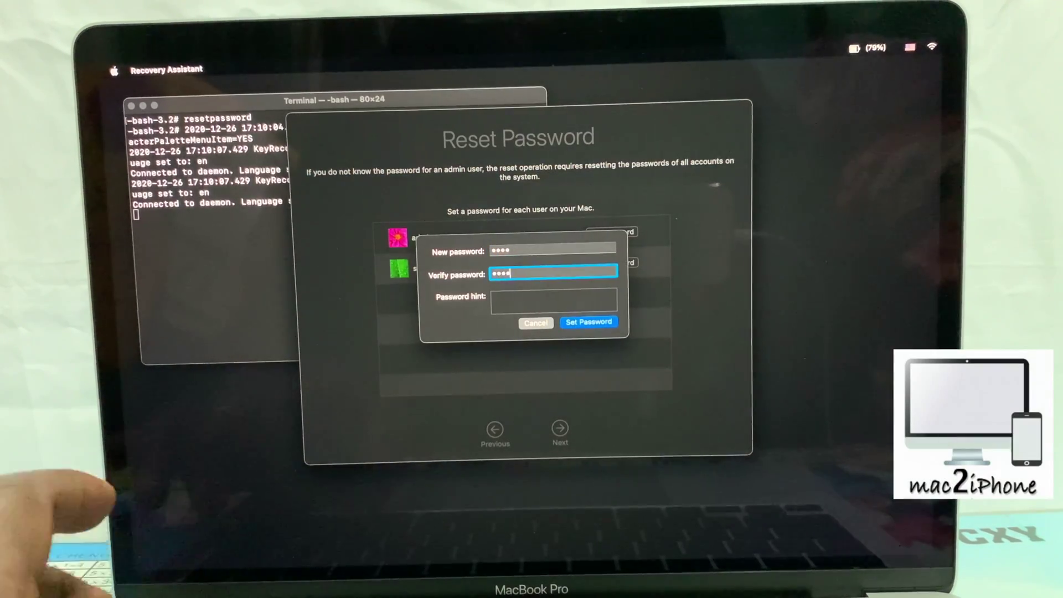
Step: Save the first account's new password, then set and save the admin account's password
left_click(589, 322)
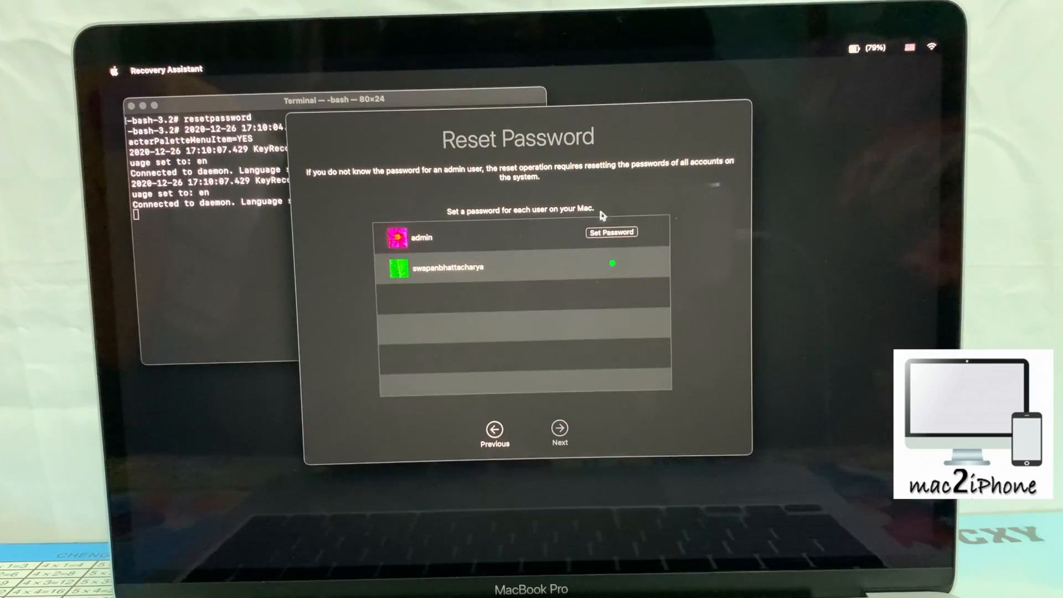
left_click(611, 232)
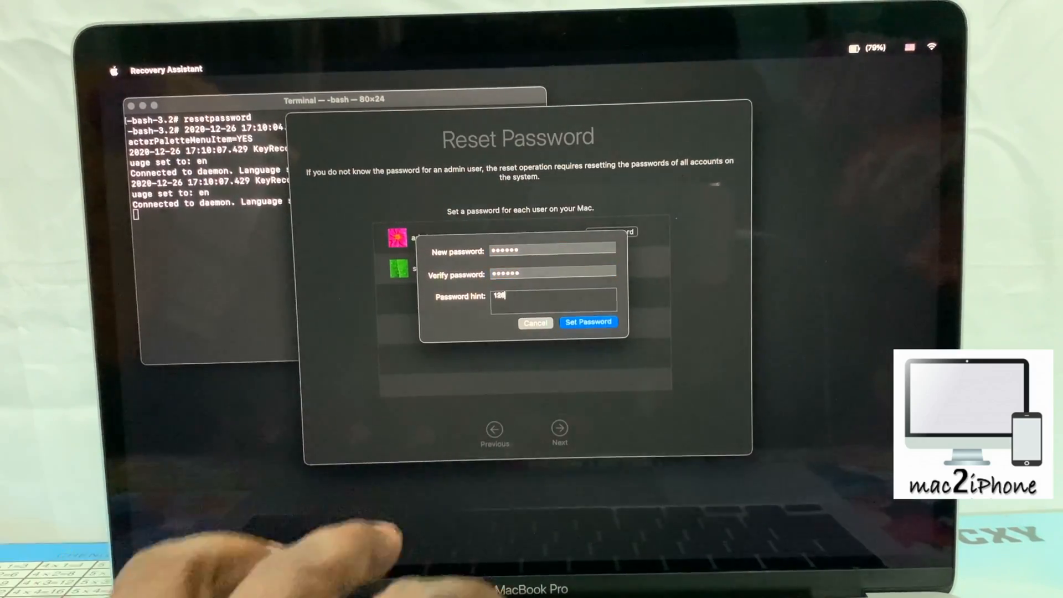
left_click(587, 322)
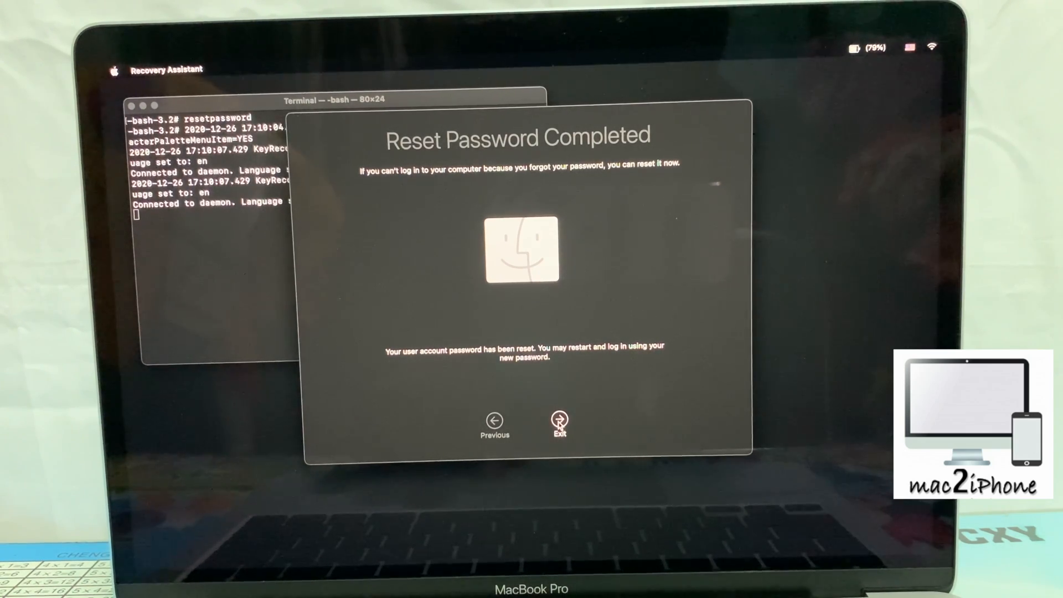
Step: Exit Reset Password Completed and proceed to the Activate Mac screen
left_click(558, 422)
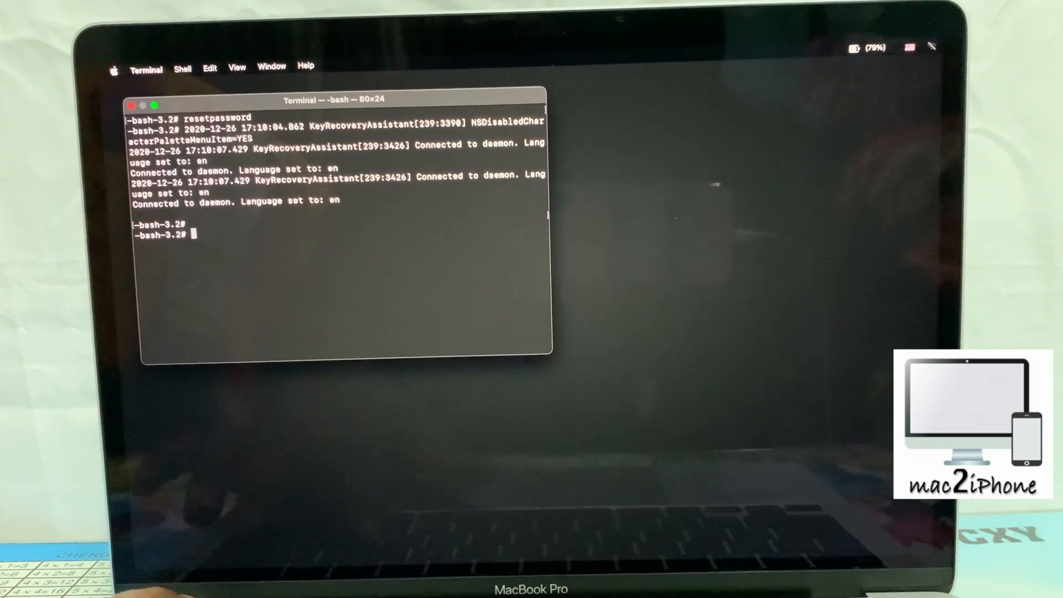
left_click(116, 68)
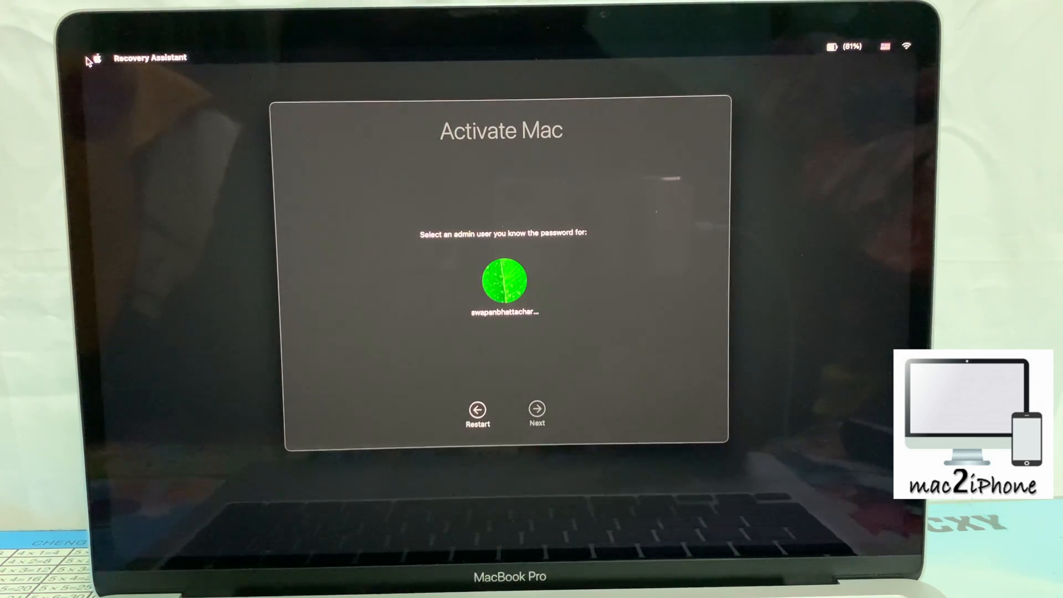
Step: Activate the Mac with the admin user, then restart it
left_click(503, 282)
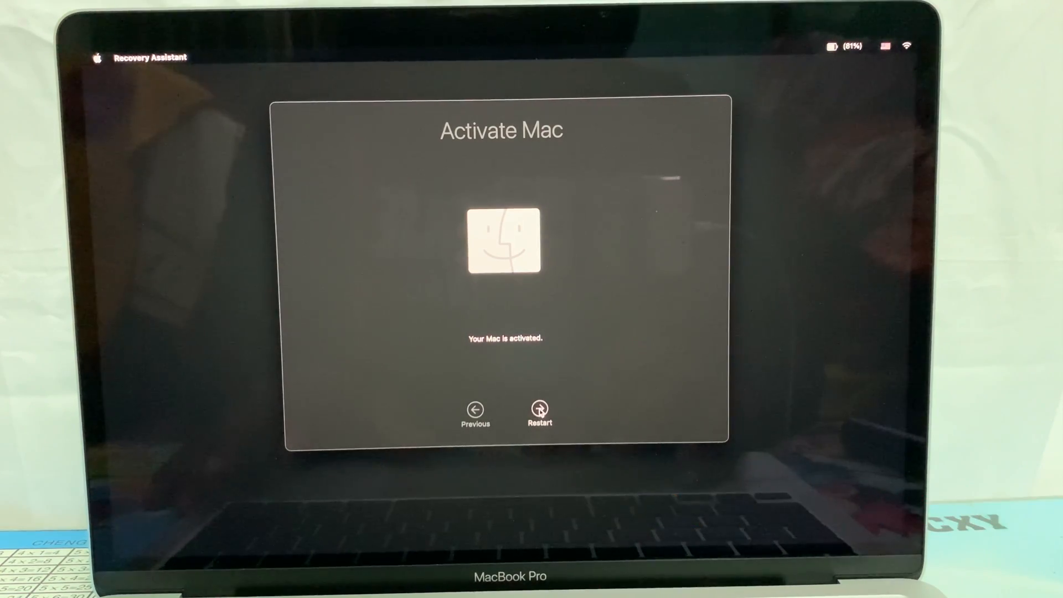
left_click(540, 408)
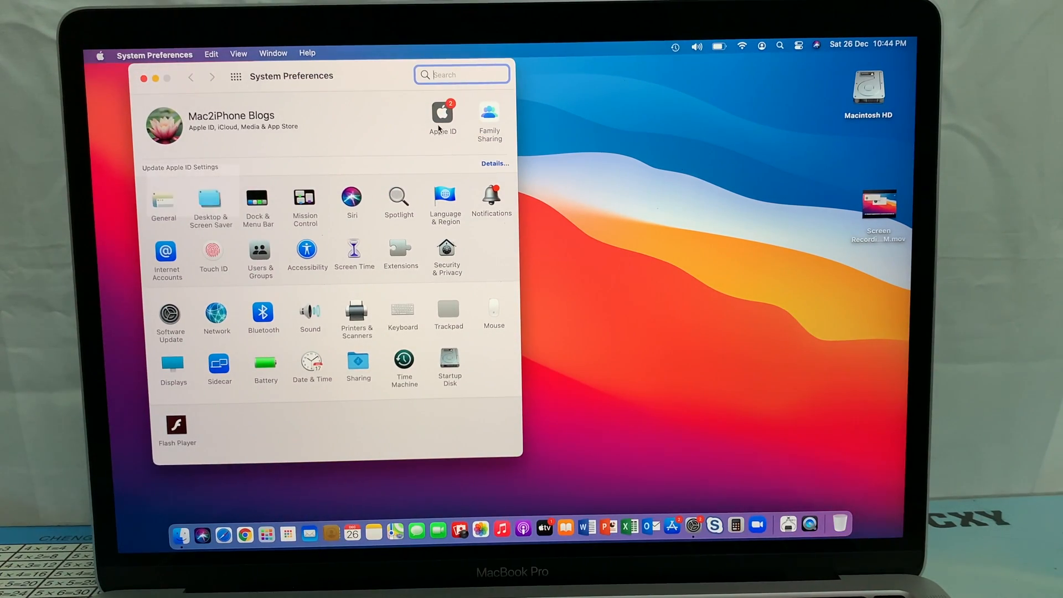
Step: View the Apple ID pane, then close System Preferences
left_click(443, 111)
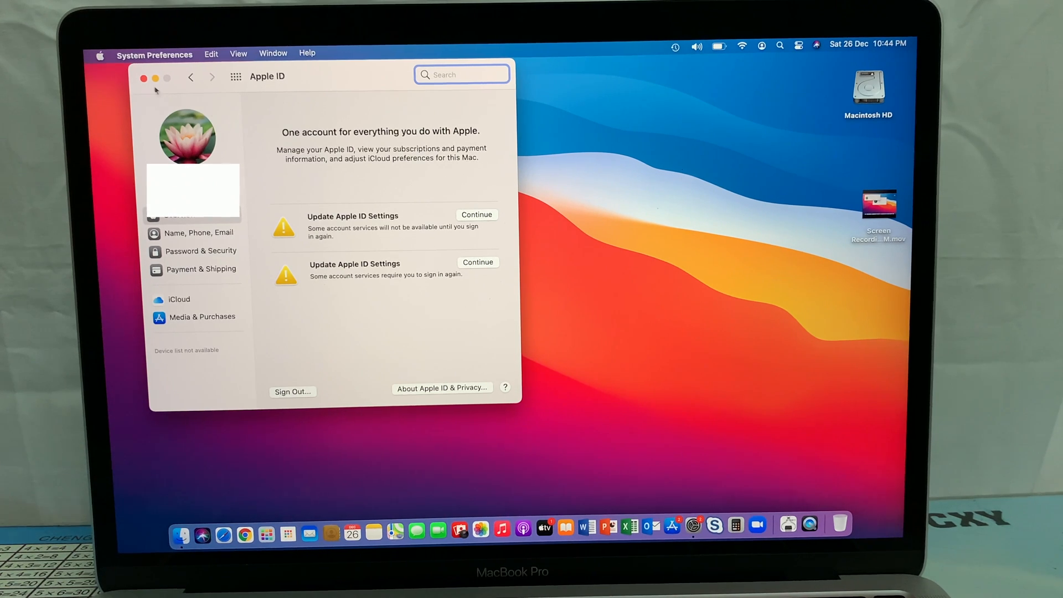
left_click(145, 78)
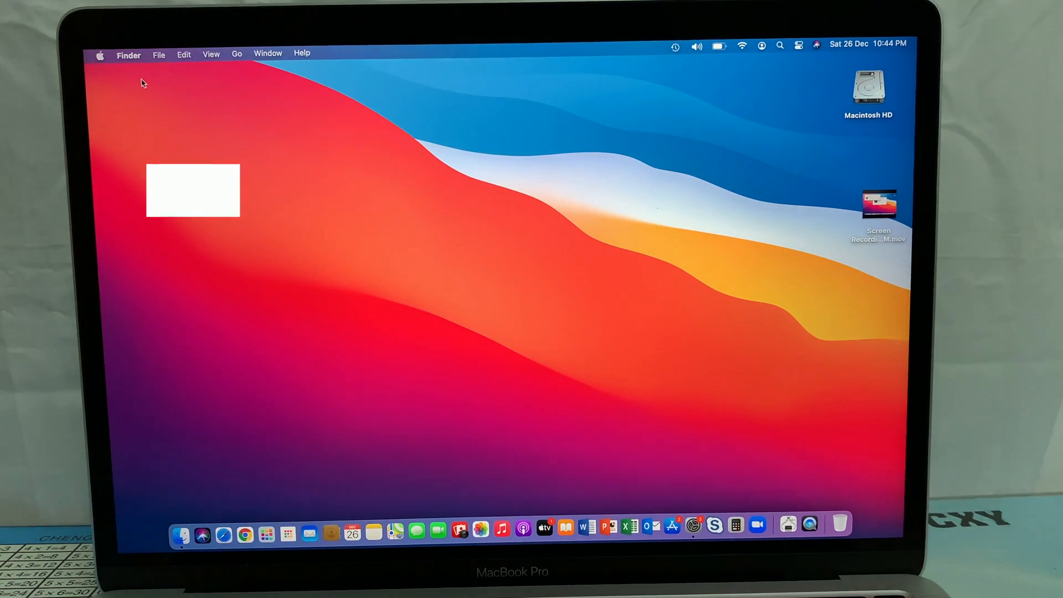